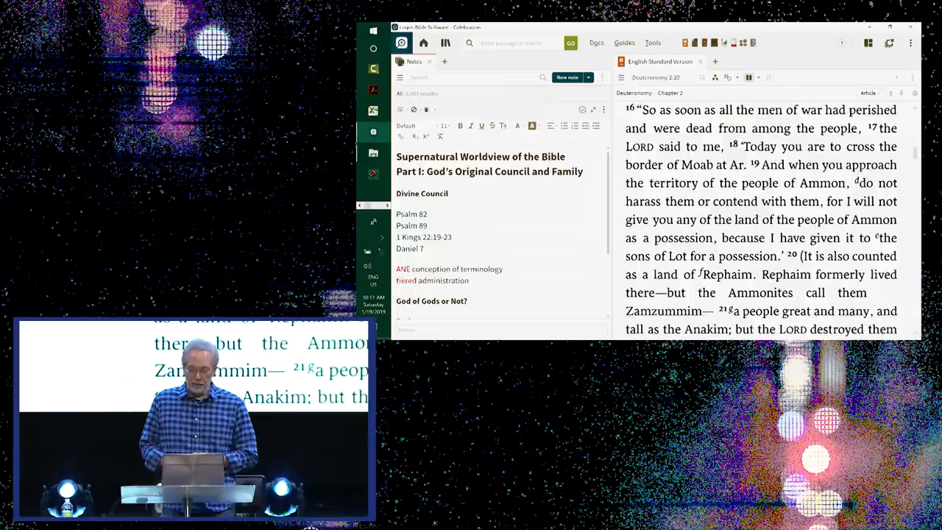
- Bring Psalm 89:5–7, God feared in the council of the holy ones, into view in the ESV
{"action": "left_click", "coordinate": [413, 213]}
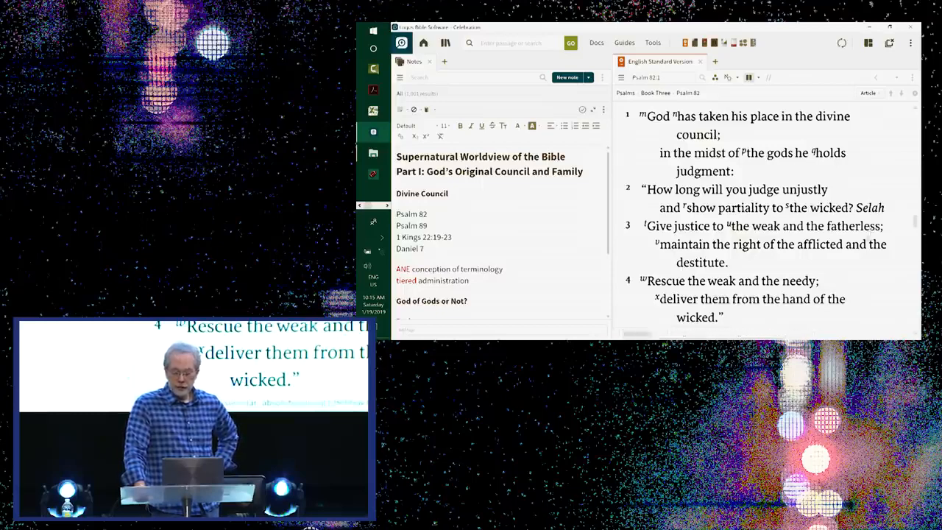
{"action": "scroll", "scroll_direction": "down", "scroll_amount": 3}
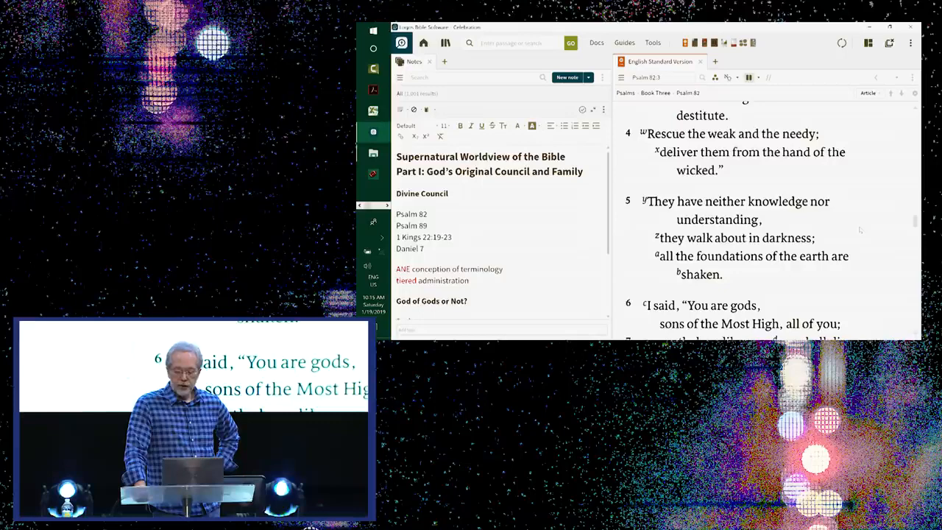
{"action": "scroll", "scroll_direction": "down", "scroll_amount": 3}
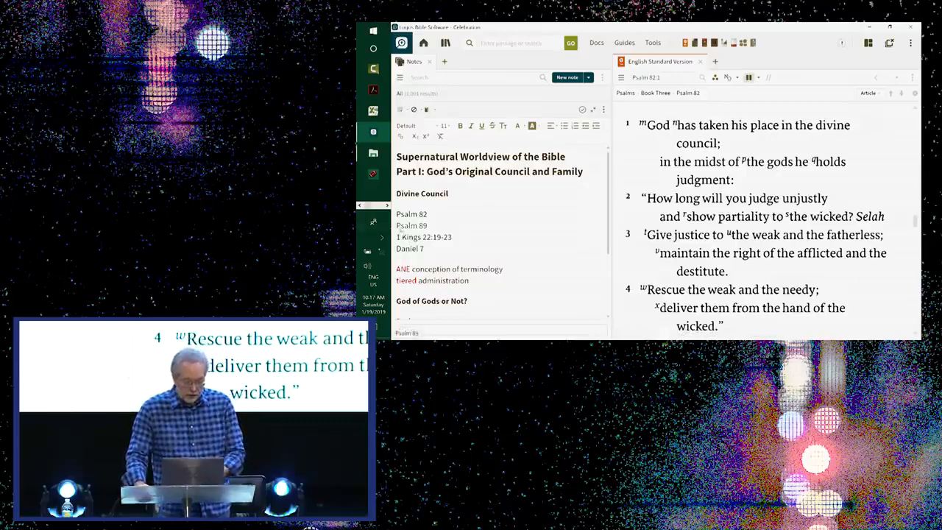
{"action": "left_click", "coordinate": [413, 225]}
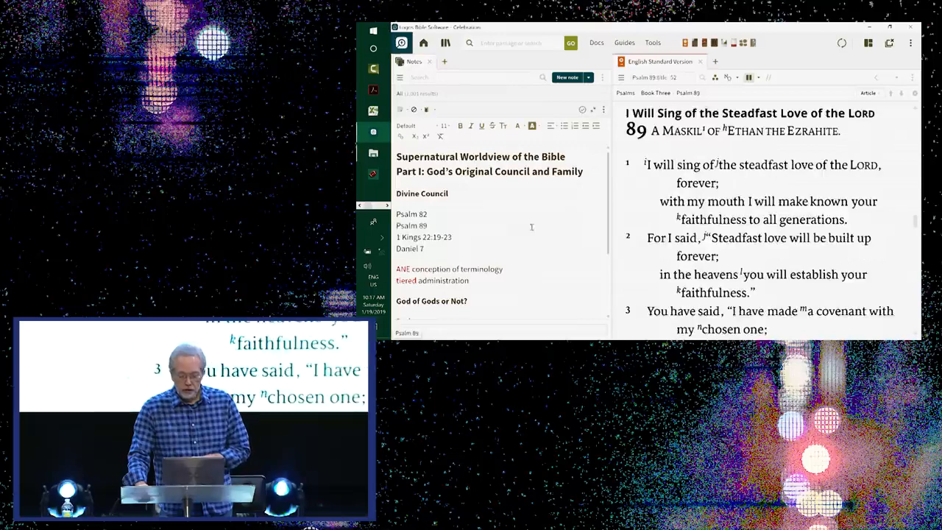
{"action": "scroll", "scroll_direction": "down", "scroll_amount": 3}
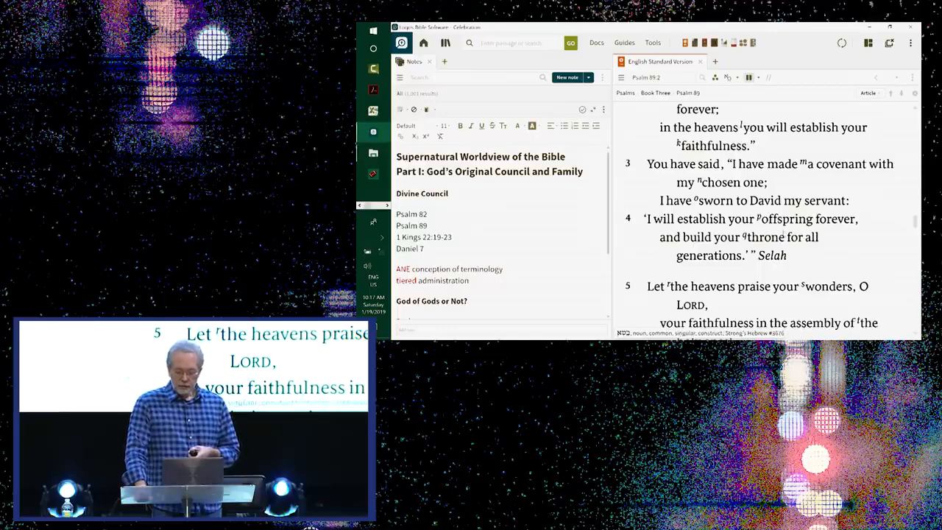
{"action": "scroll", "scroll_direction": "down", "scroll_amount": 3}
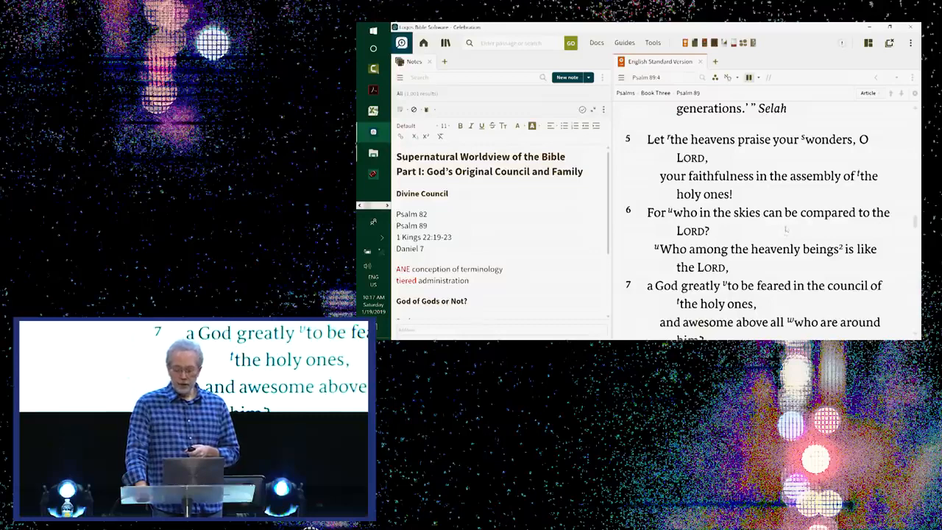
{"action": "scroll", "scroll_direction": "down", "scroll_amount": 3}
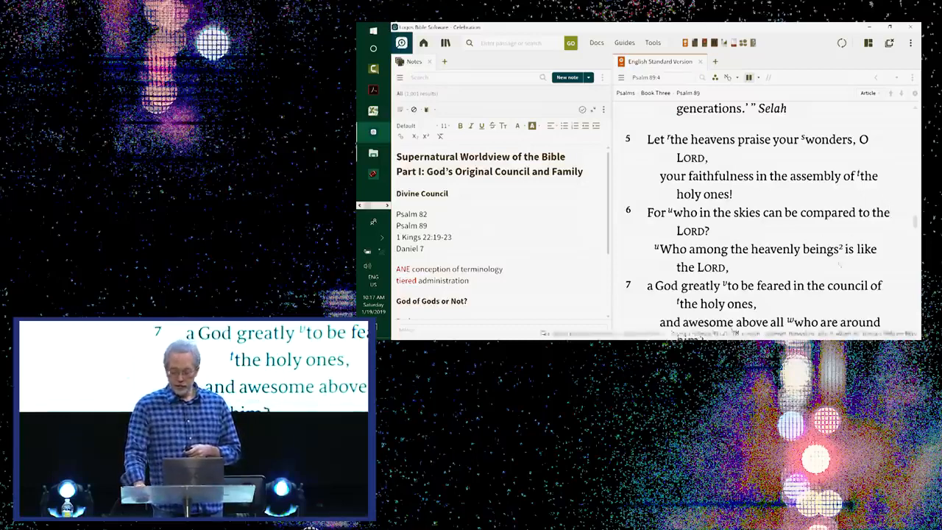
{"action": "mouse_move", "coordinate": [839, 249]}
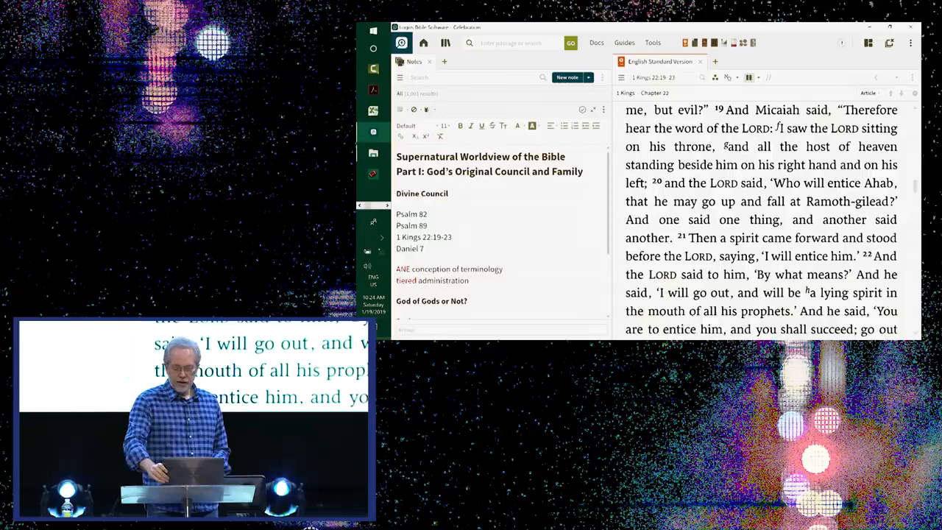
- Scroll 1 Kings 22 down to verses 21–24, ending with Zedekiah striking Micaiah
{"action": "scroll", "scroll_direction": "down", "scroll_amount": 3}
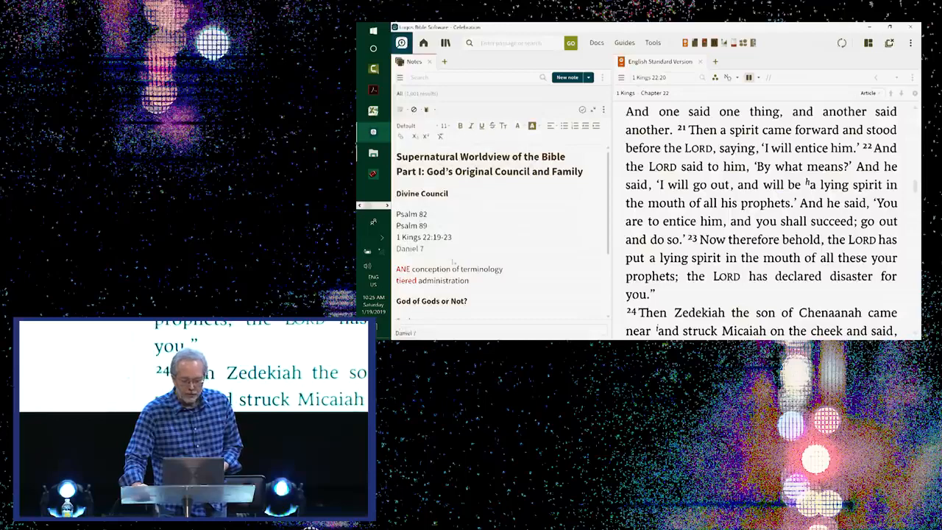
- Show Daniel 7:9–10, the Ancient of Days taking his seat, in the ESV from the notes link
{"action": "left_click", "coordinate": [410, 247]}
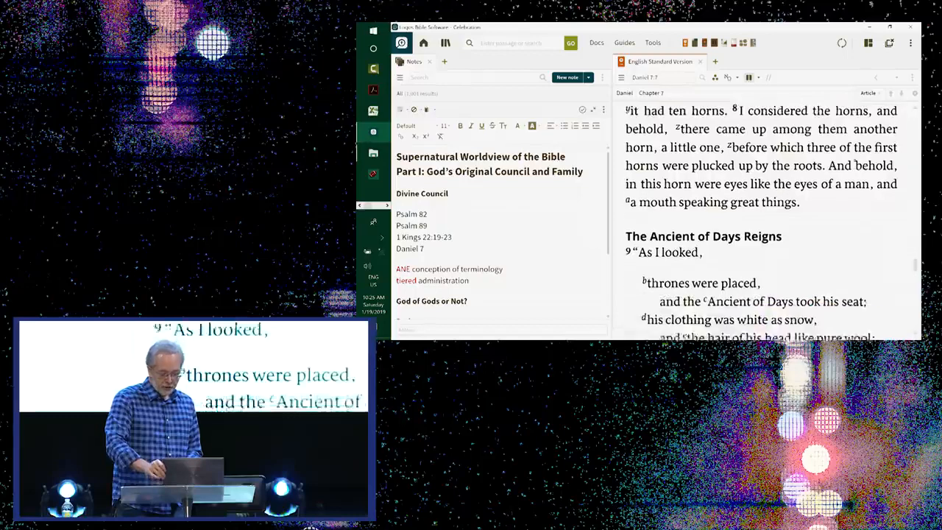
{"action": "scroll", "scroll_direction": "down", "scroll_amount": 3}
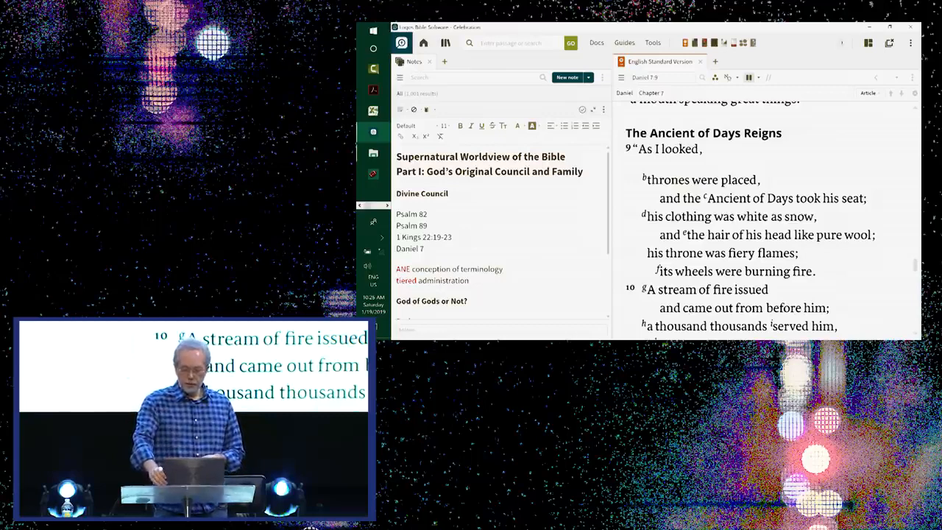
{"action": "scroll", "scroll_direction": "down", "scroll_amount": 3}
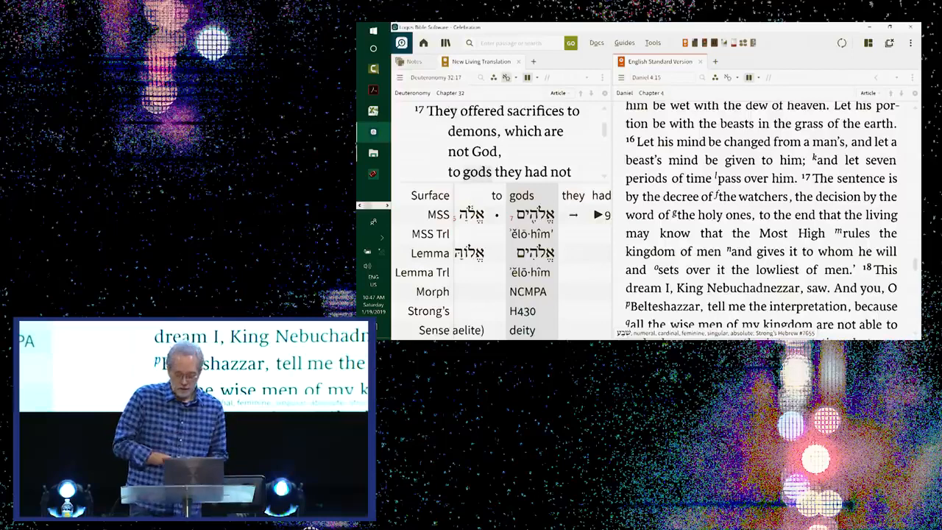
- Scroll Daniel 4 down to verses 20–23, the holy watcher ordering the great tree chopped down
{"action": "scroll", "scroll_direction": "down", "scroll_amount": 3}
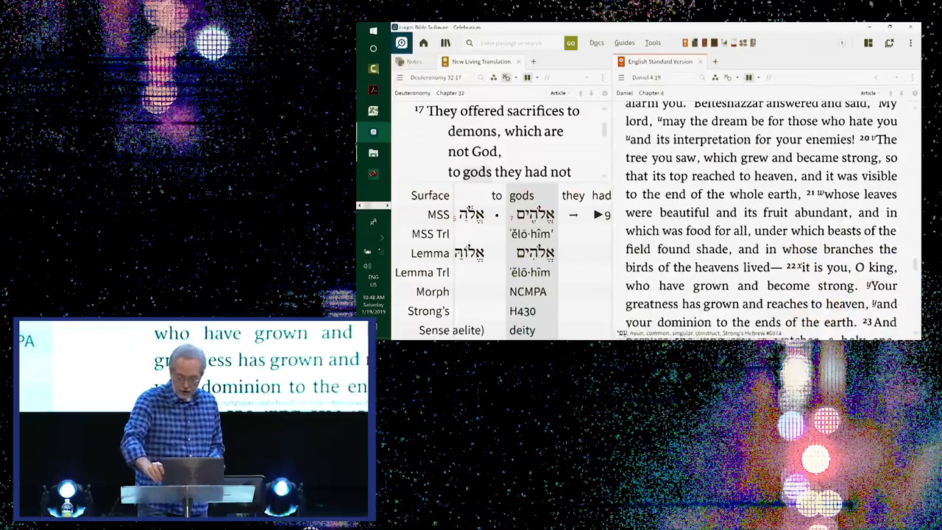
{"action": "scroll", "scroll_direction": "down", "scroll_amount": 3}
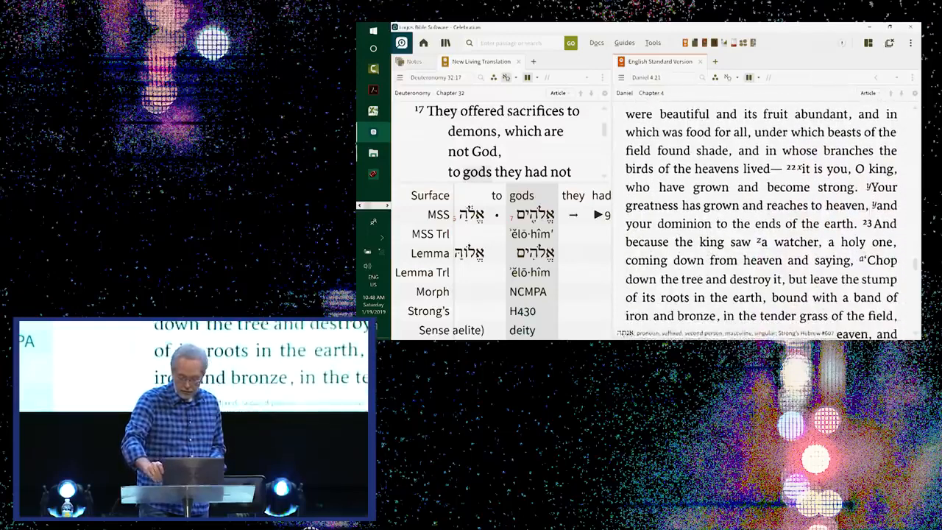